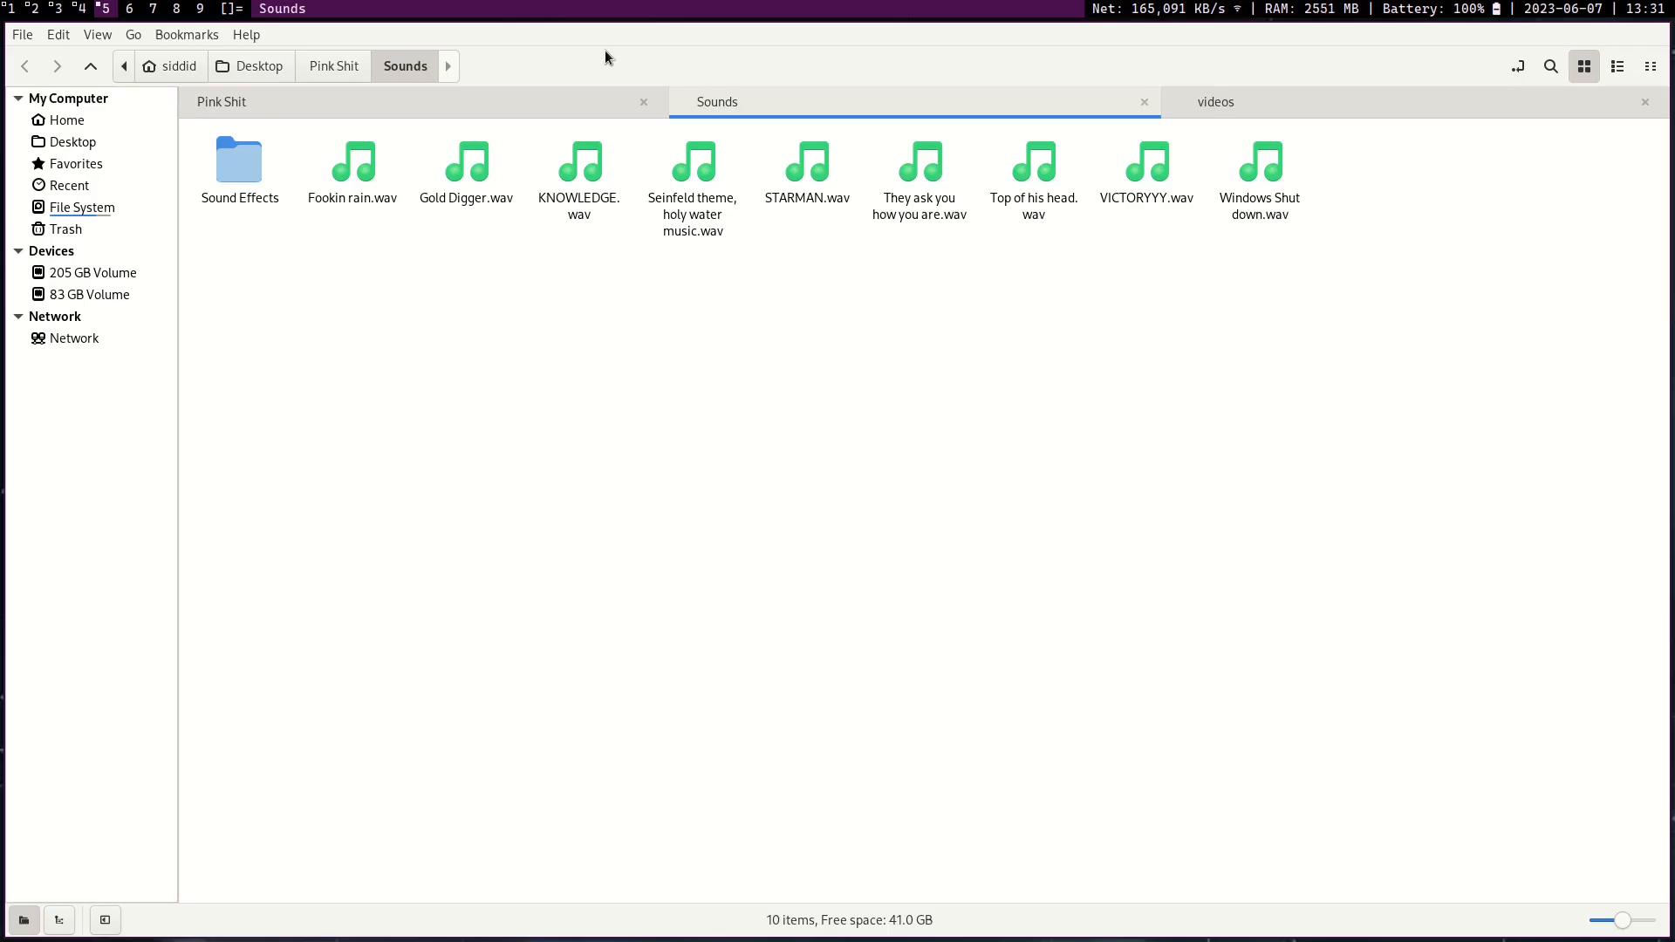
# Step: Switch from the Nemo Sounds folder to the terminal workspace
pyautogui.click(332, 67)
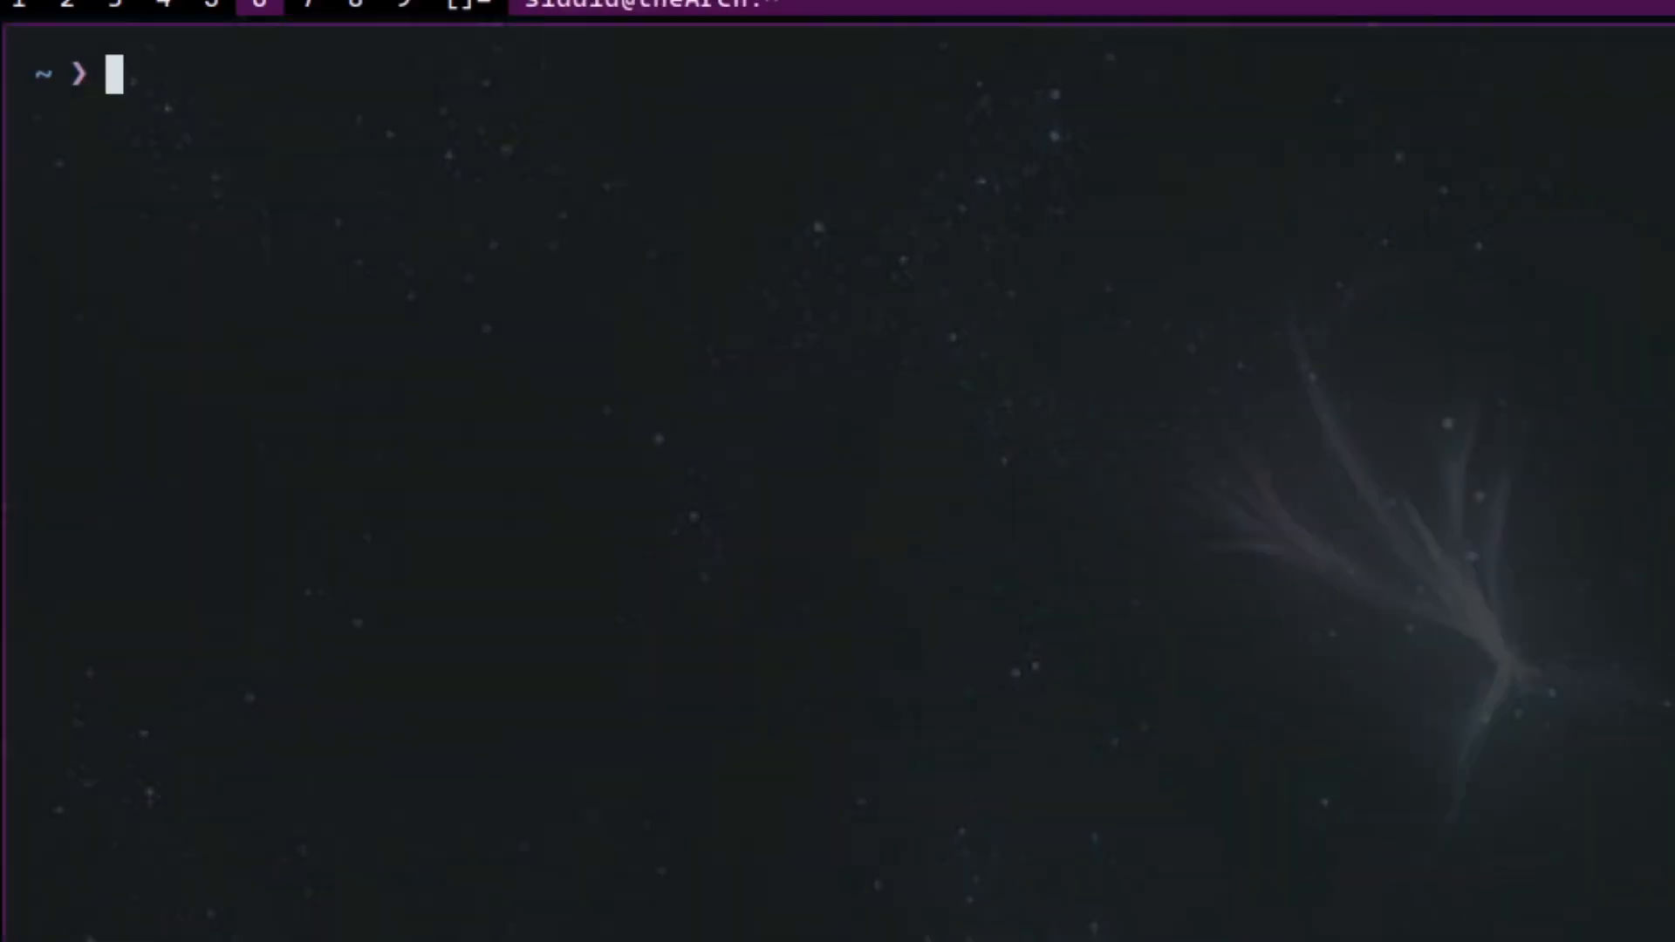
# Step: Run cd .. to go up to /home, then type touch woman
pyautogui.write('cd ..')
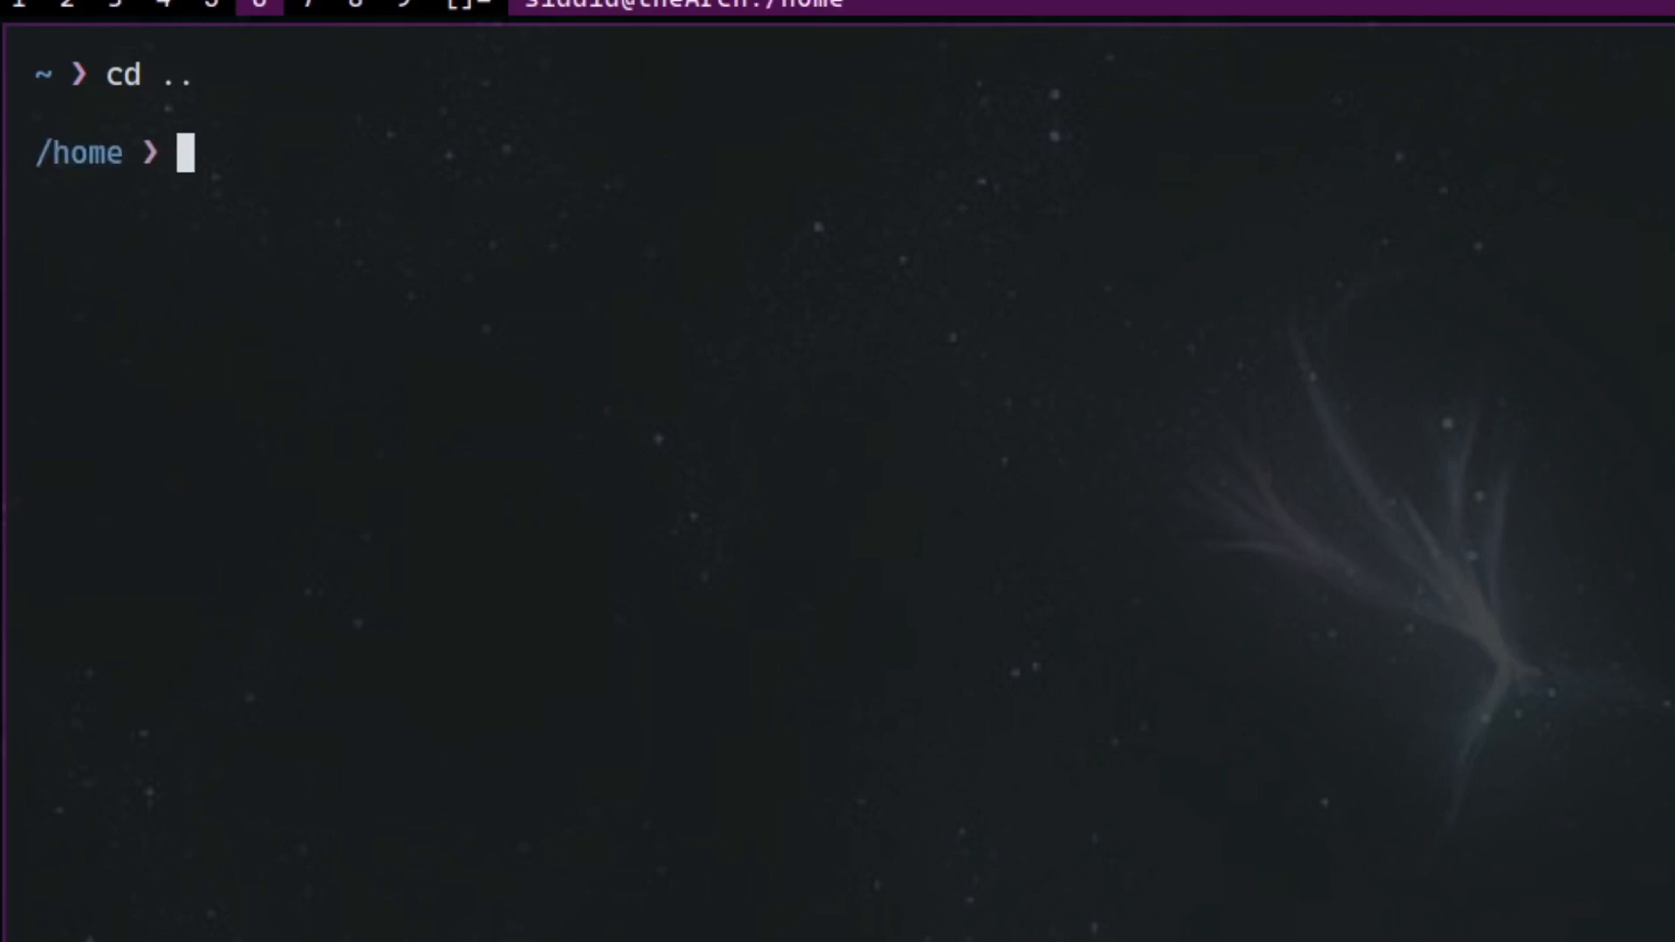
pyautogui.write('touch woman')
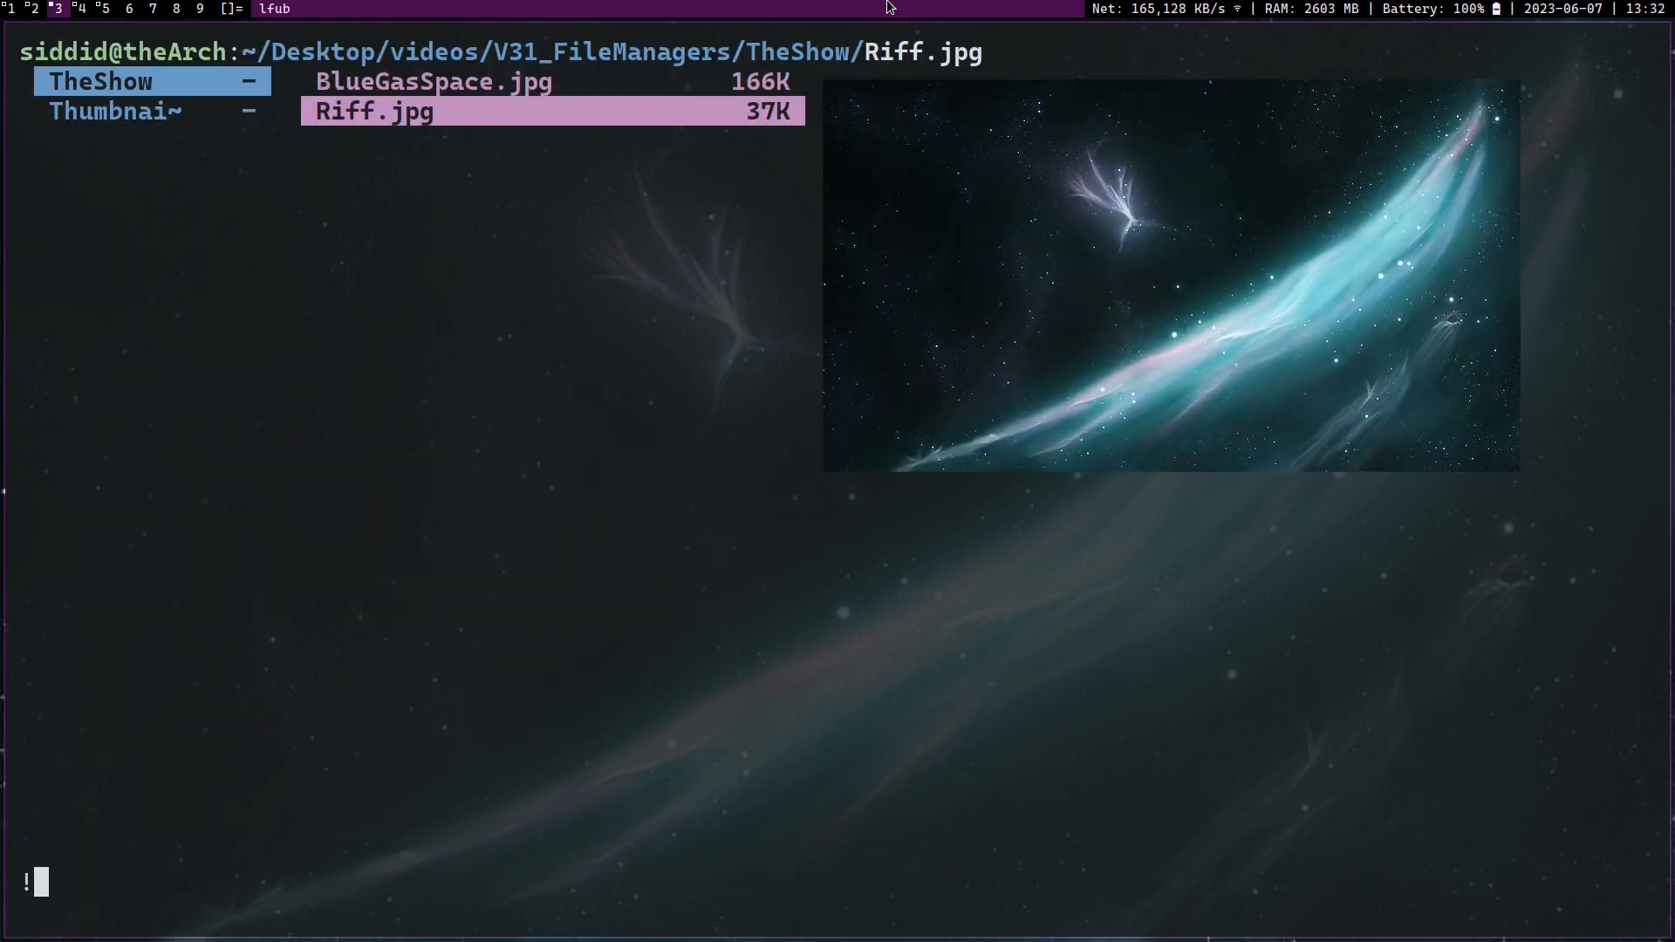
# Step: Run touch woman from lf's shell prompt to create an empty file
pyautogui.write('touch')
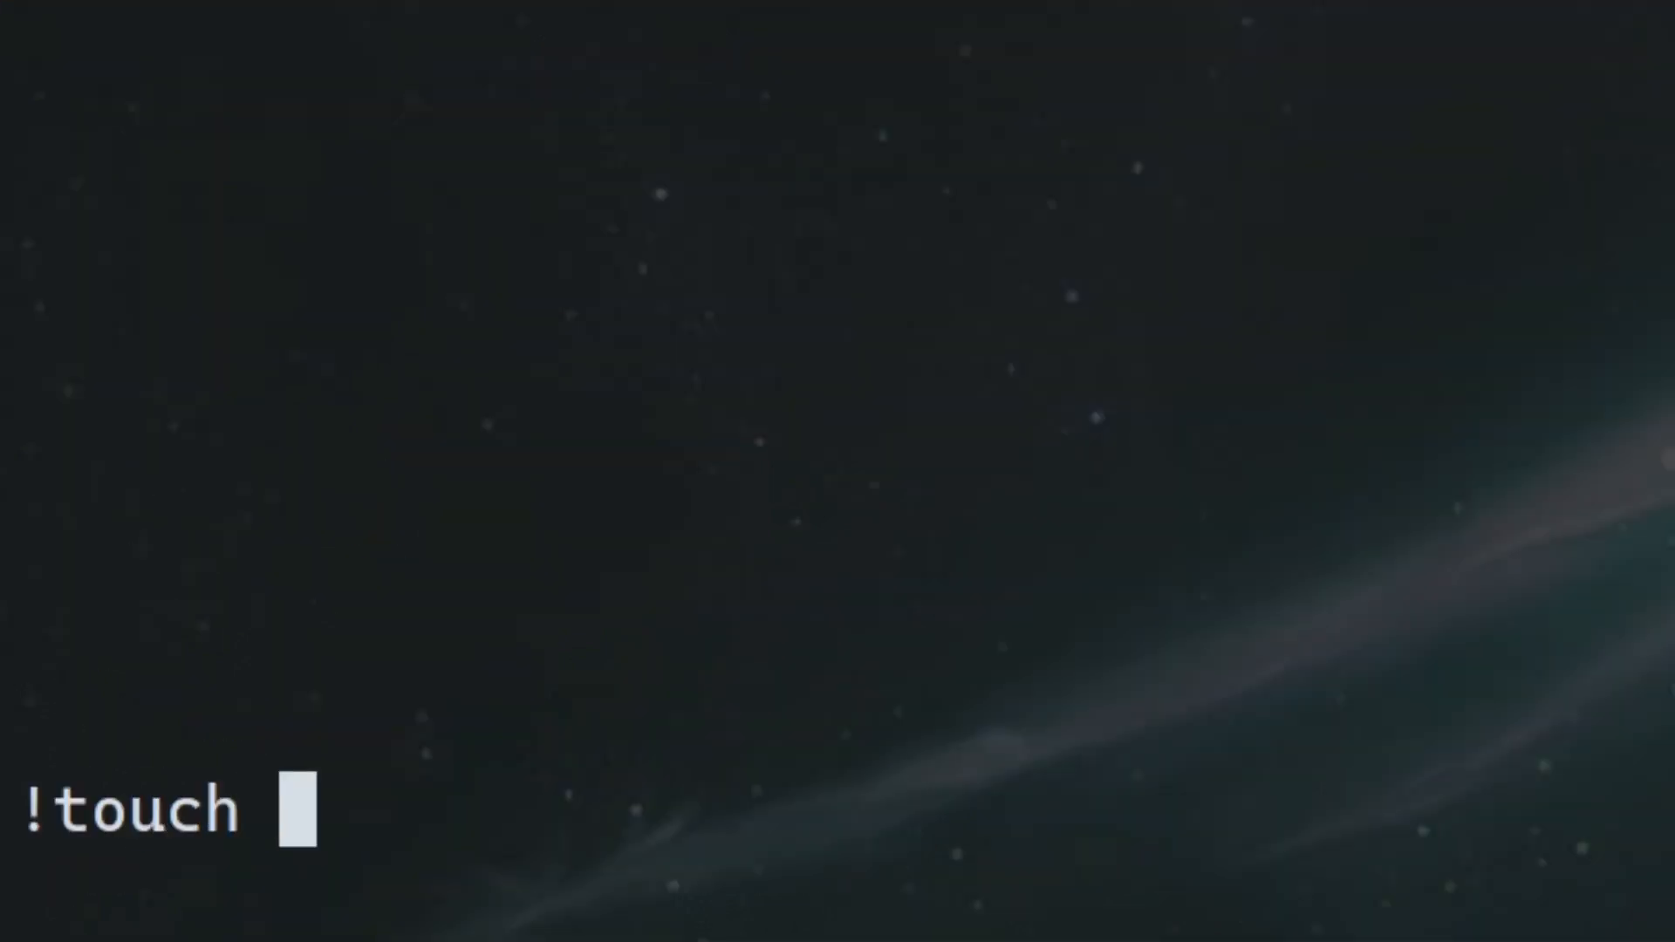
pyautogui.press('Return')
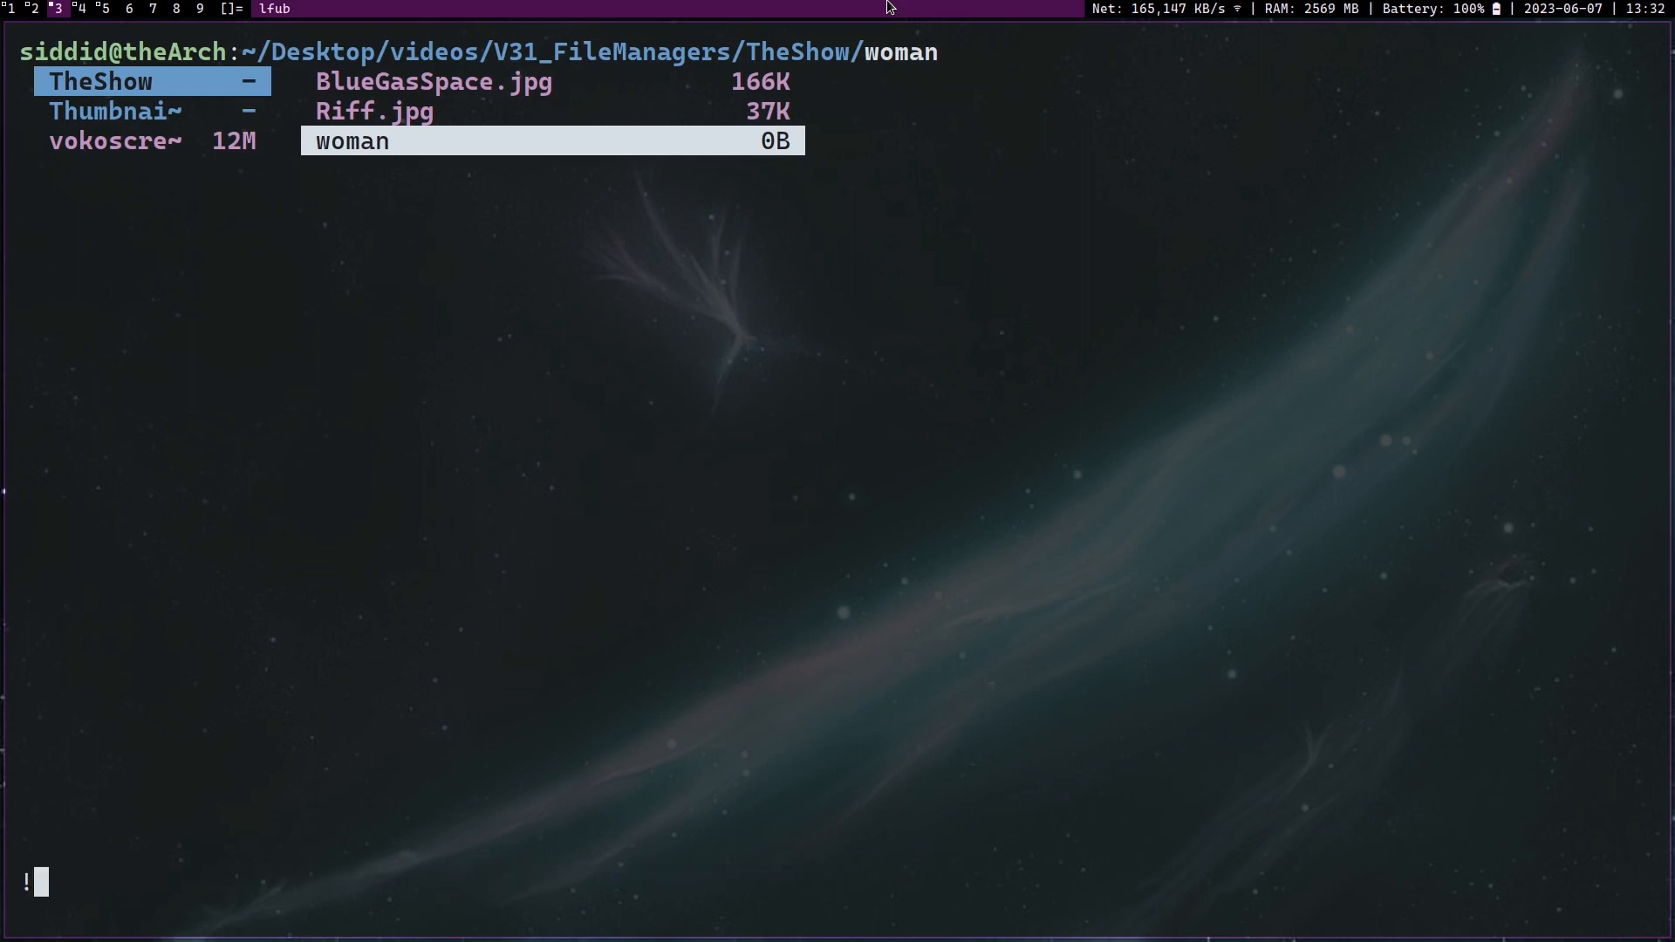
# Step: Create an empty file named man with touch and toggle the info display
pyautogui.write('touch')
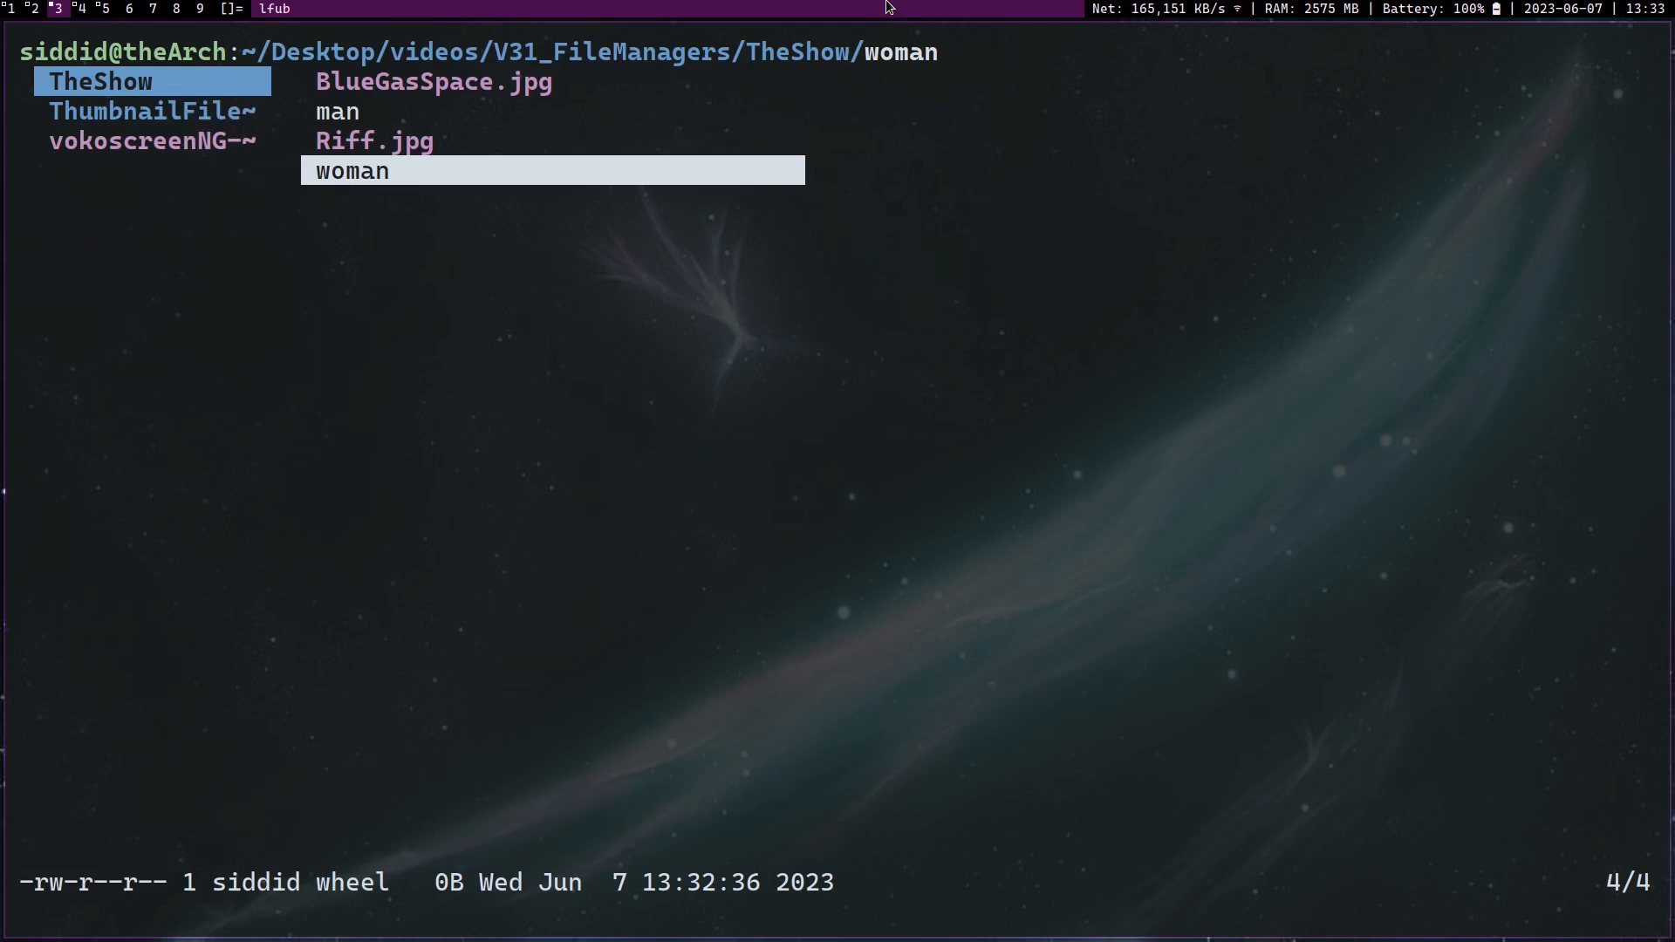
pyautogui.press('s')
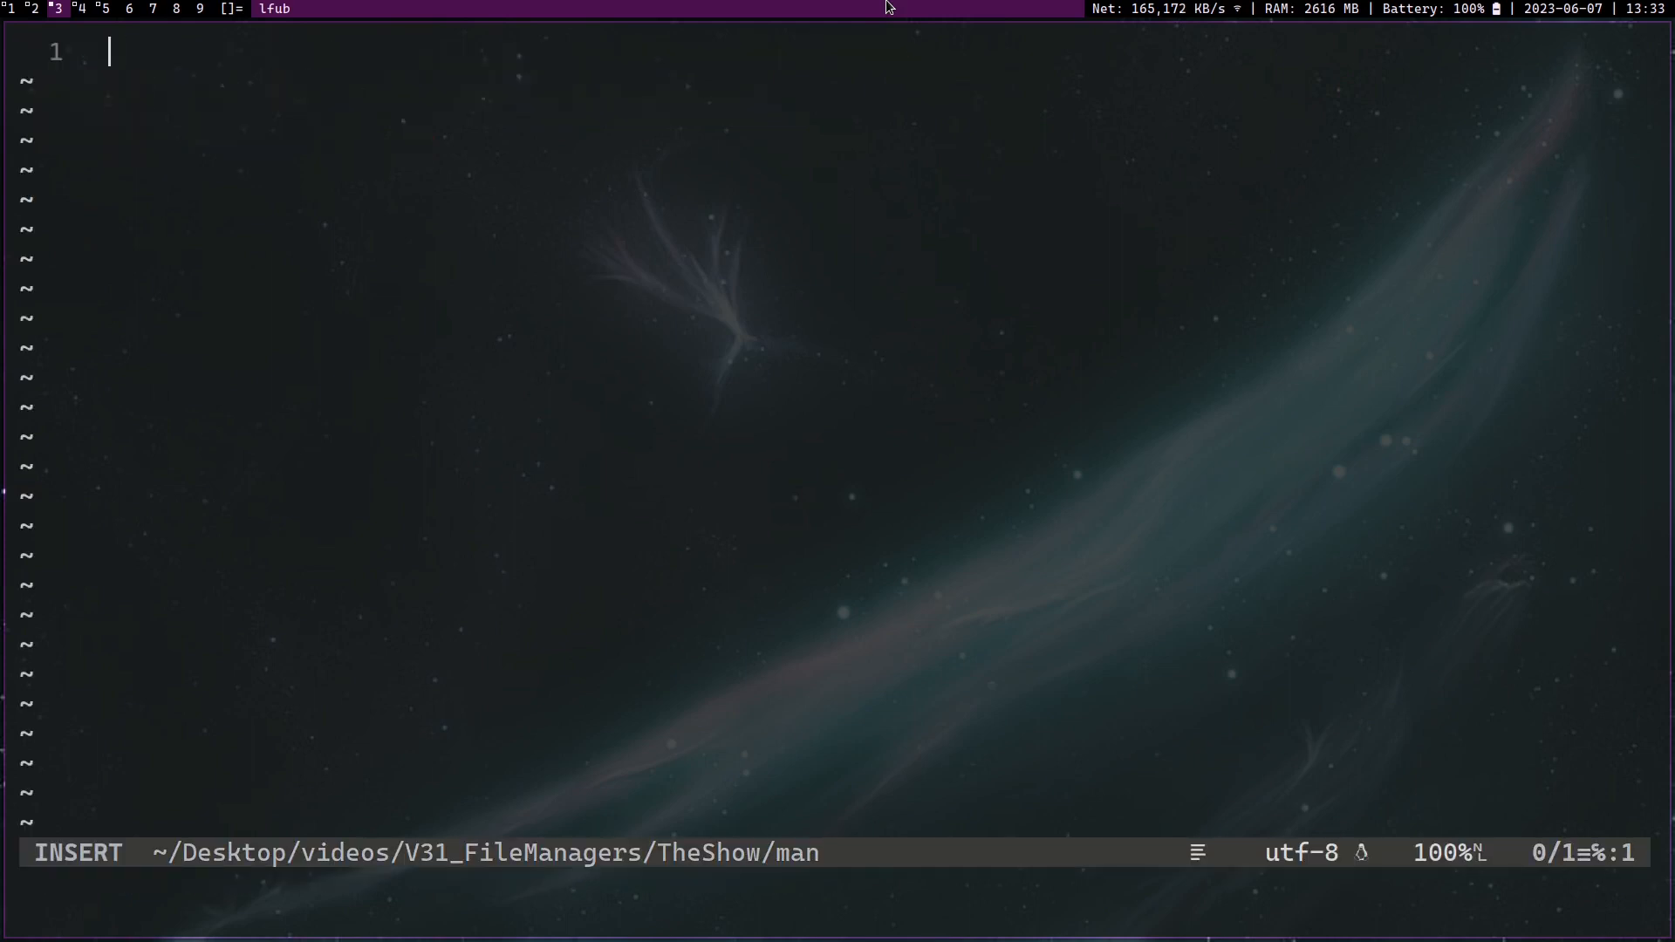
# Step: Type 'oppressin' and 'getting oppressed by' into the files in Vim
pyautogui.write('oppressin')
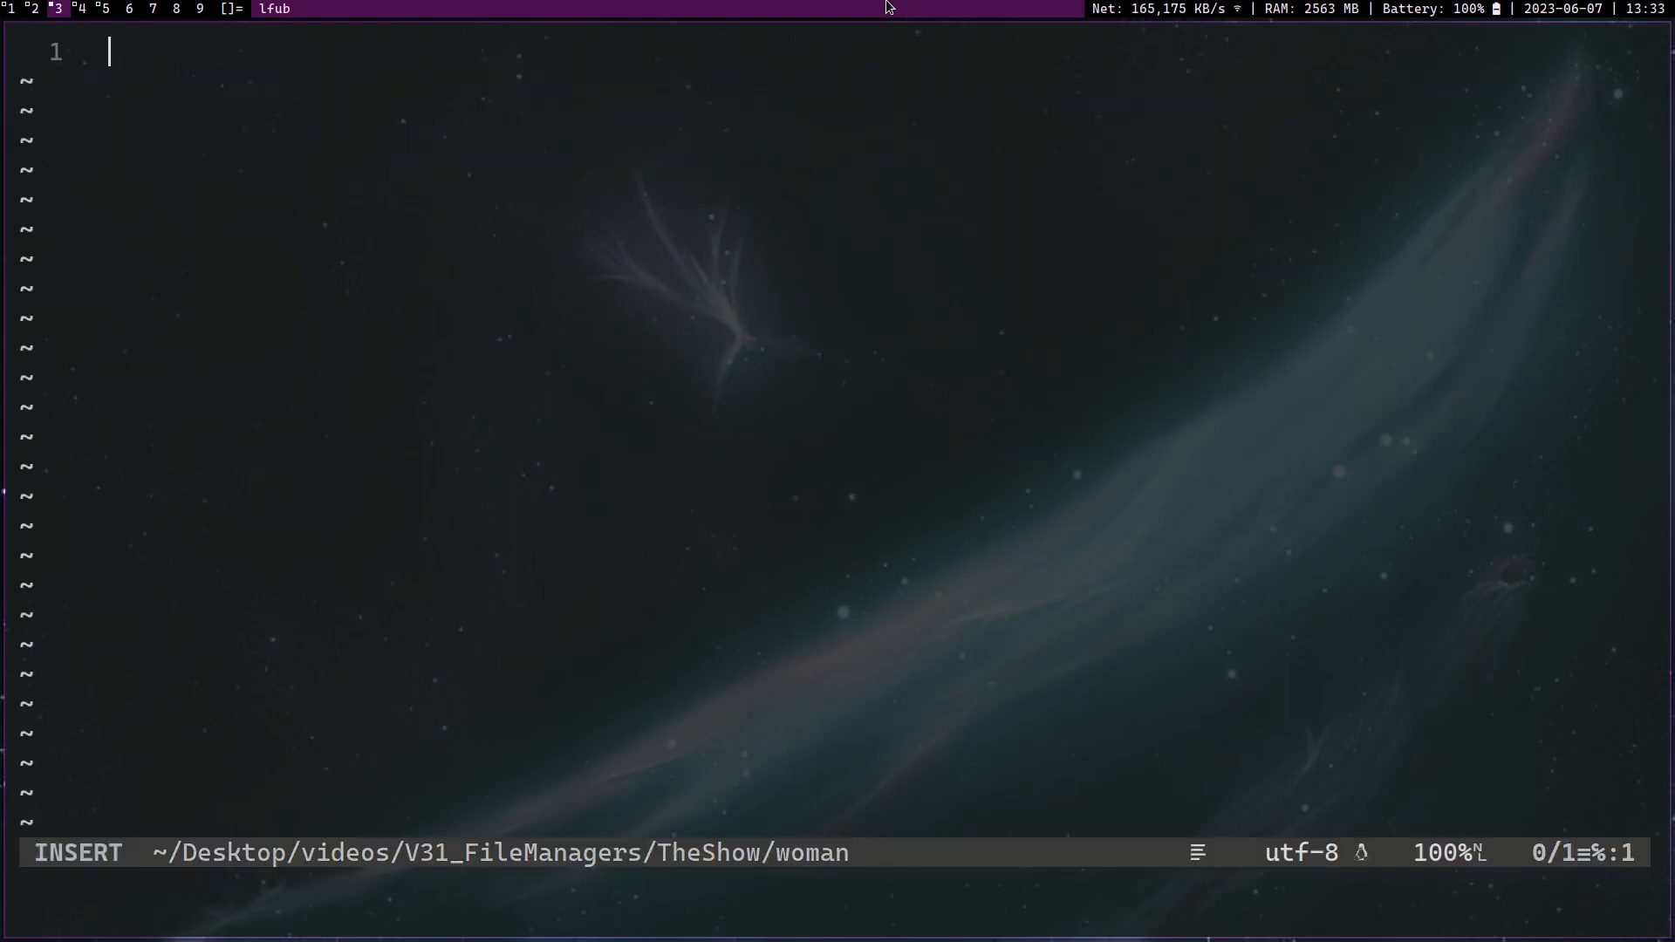
pyautogui.write('getting opp')
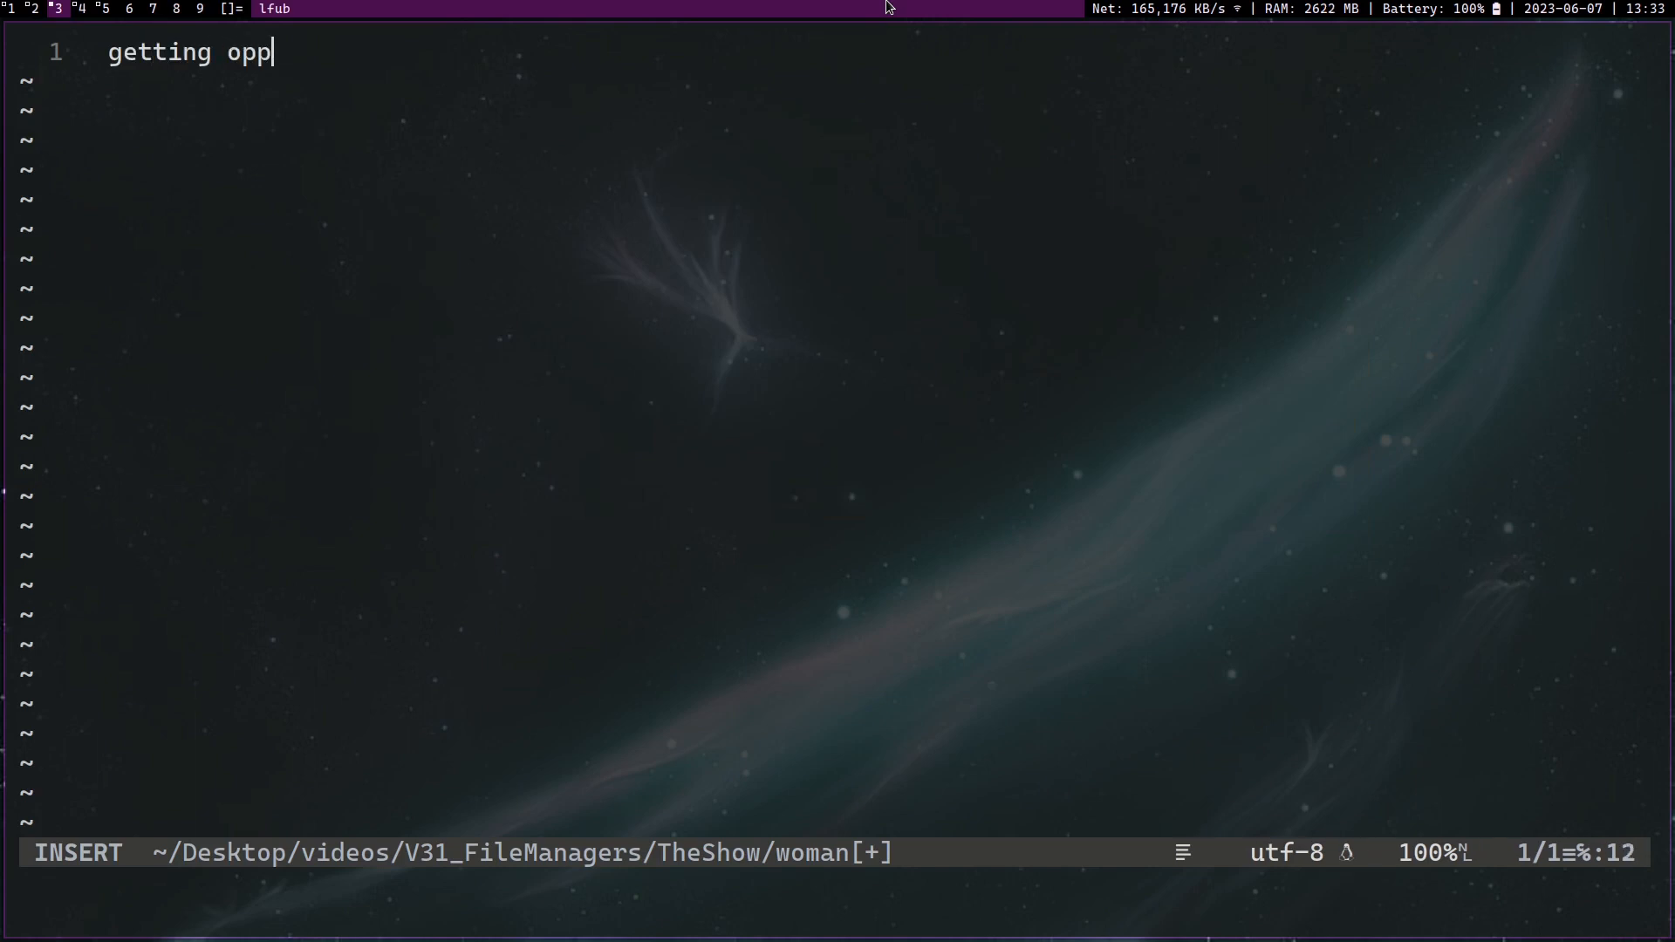
pyautogui.write('ressed by')
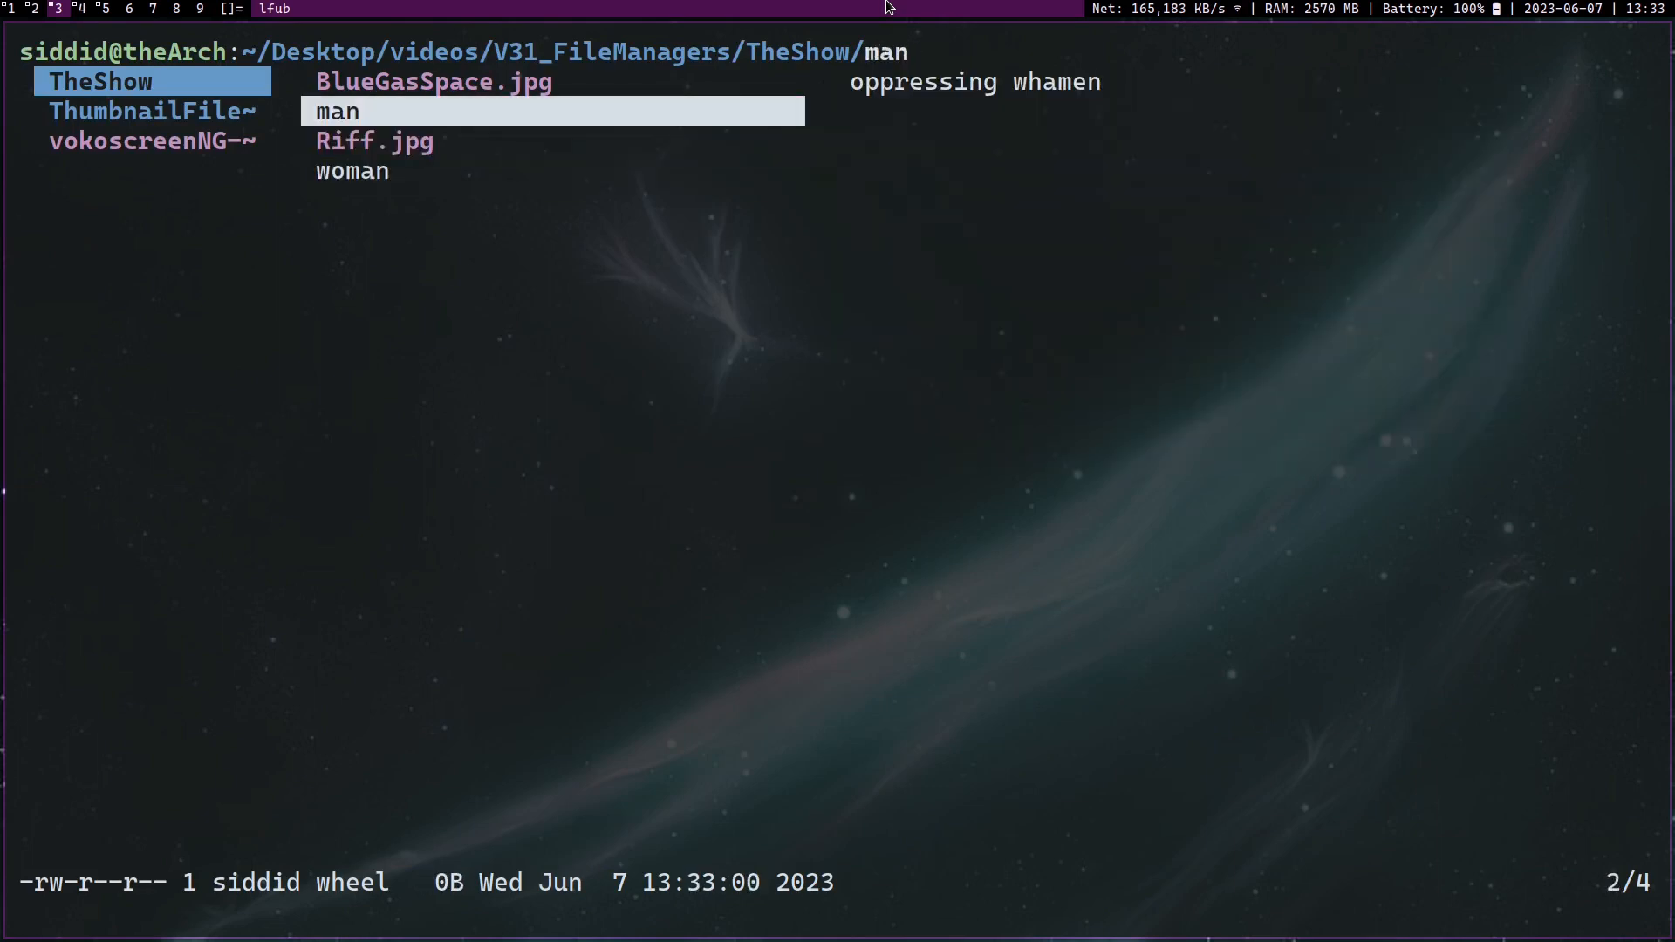
# Step: Move down the TheShow file list to preview the man file
pyautogui.press('j')
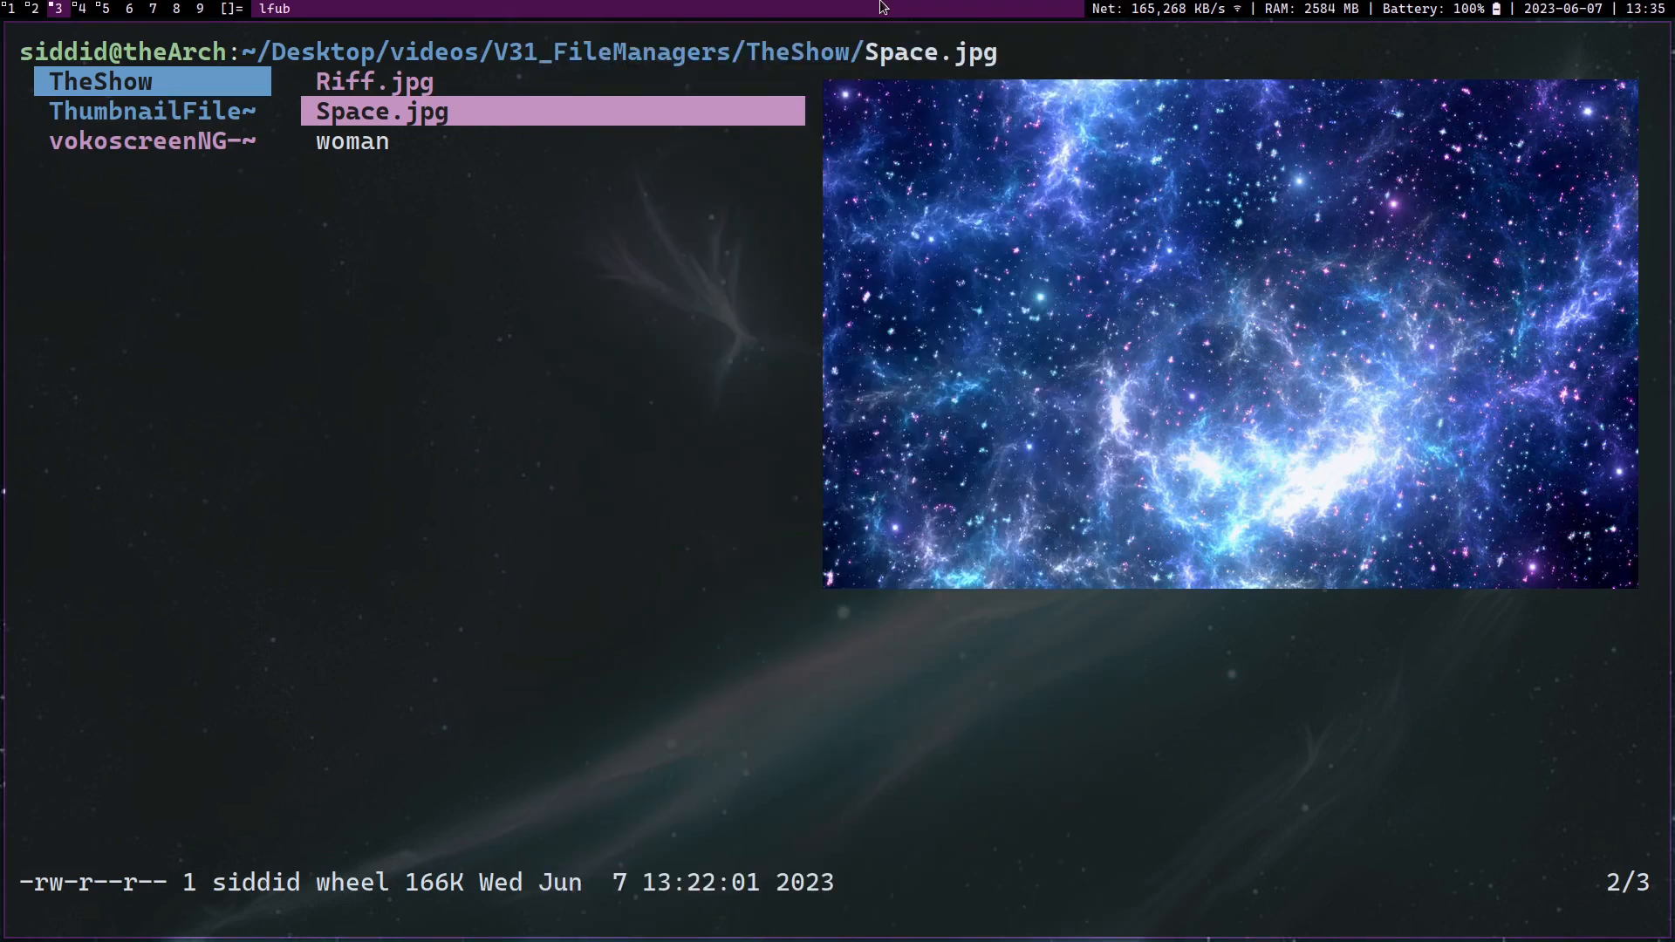
# Step: Start an lf shell command on the selected Space.jpg
pyautogui.write('!')
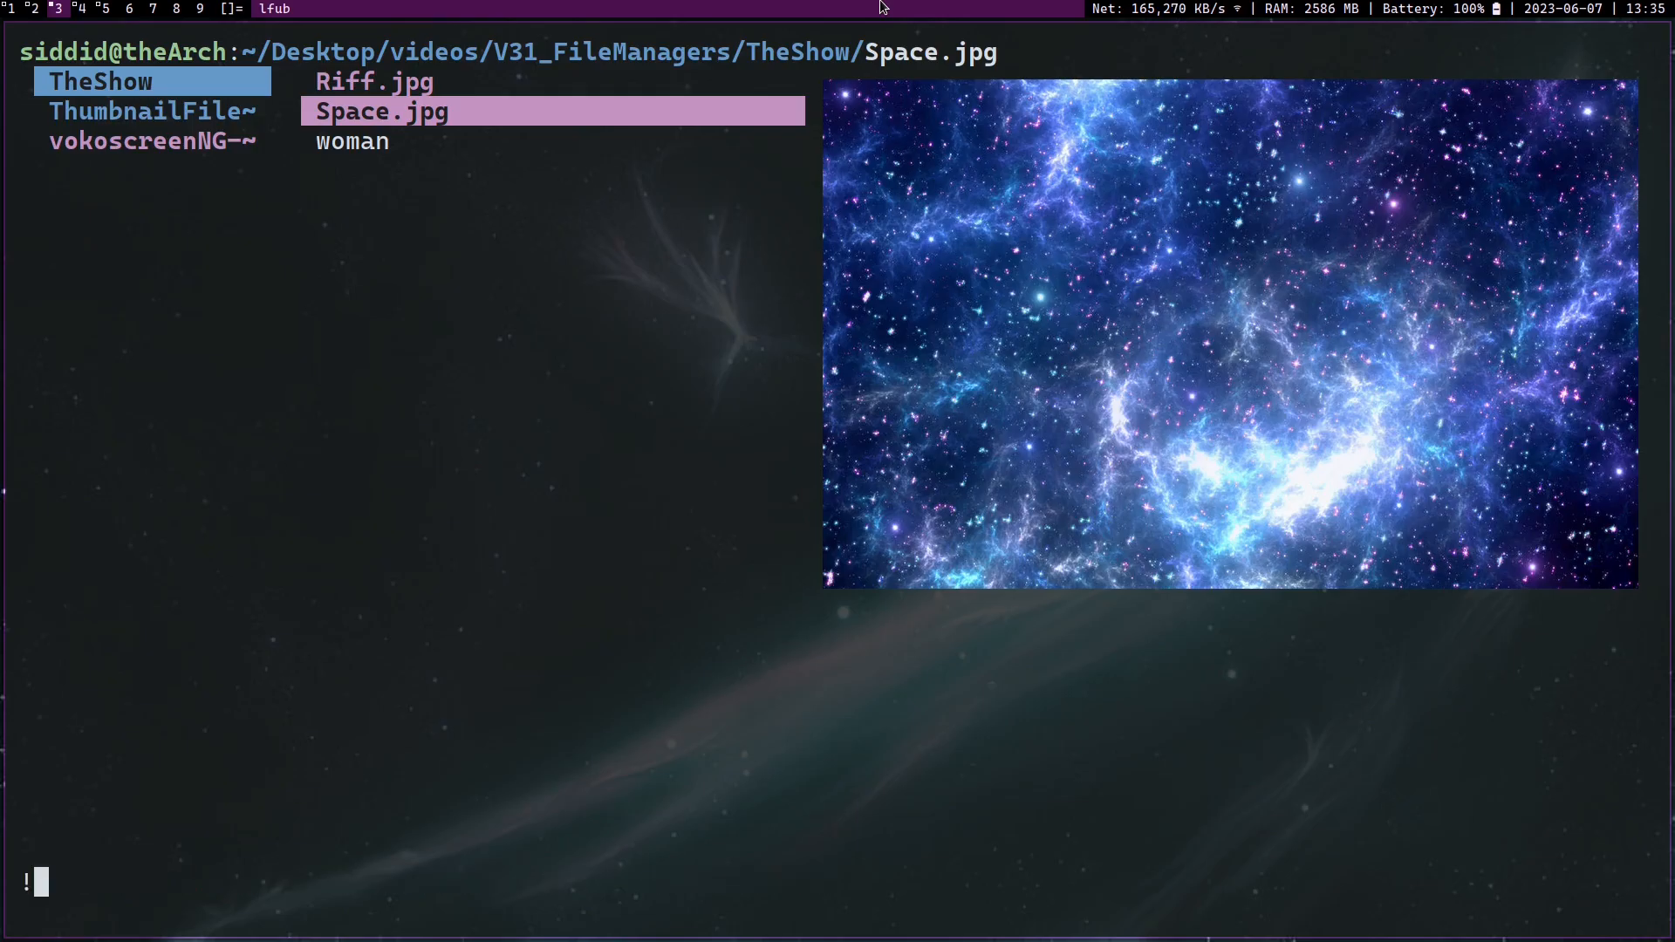
# Step: Launch GIMP on Space.jpg with the command gimp "$f"
pyautogui.write('gimp')
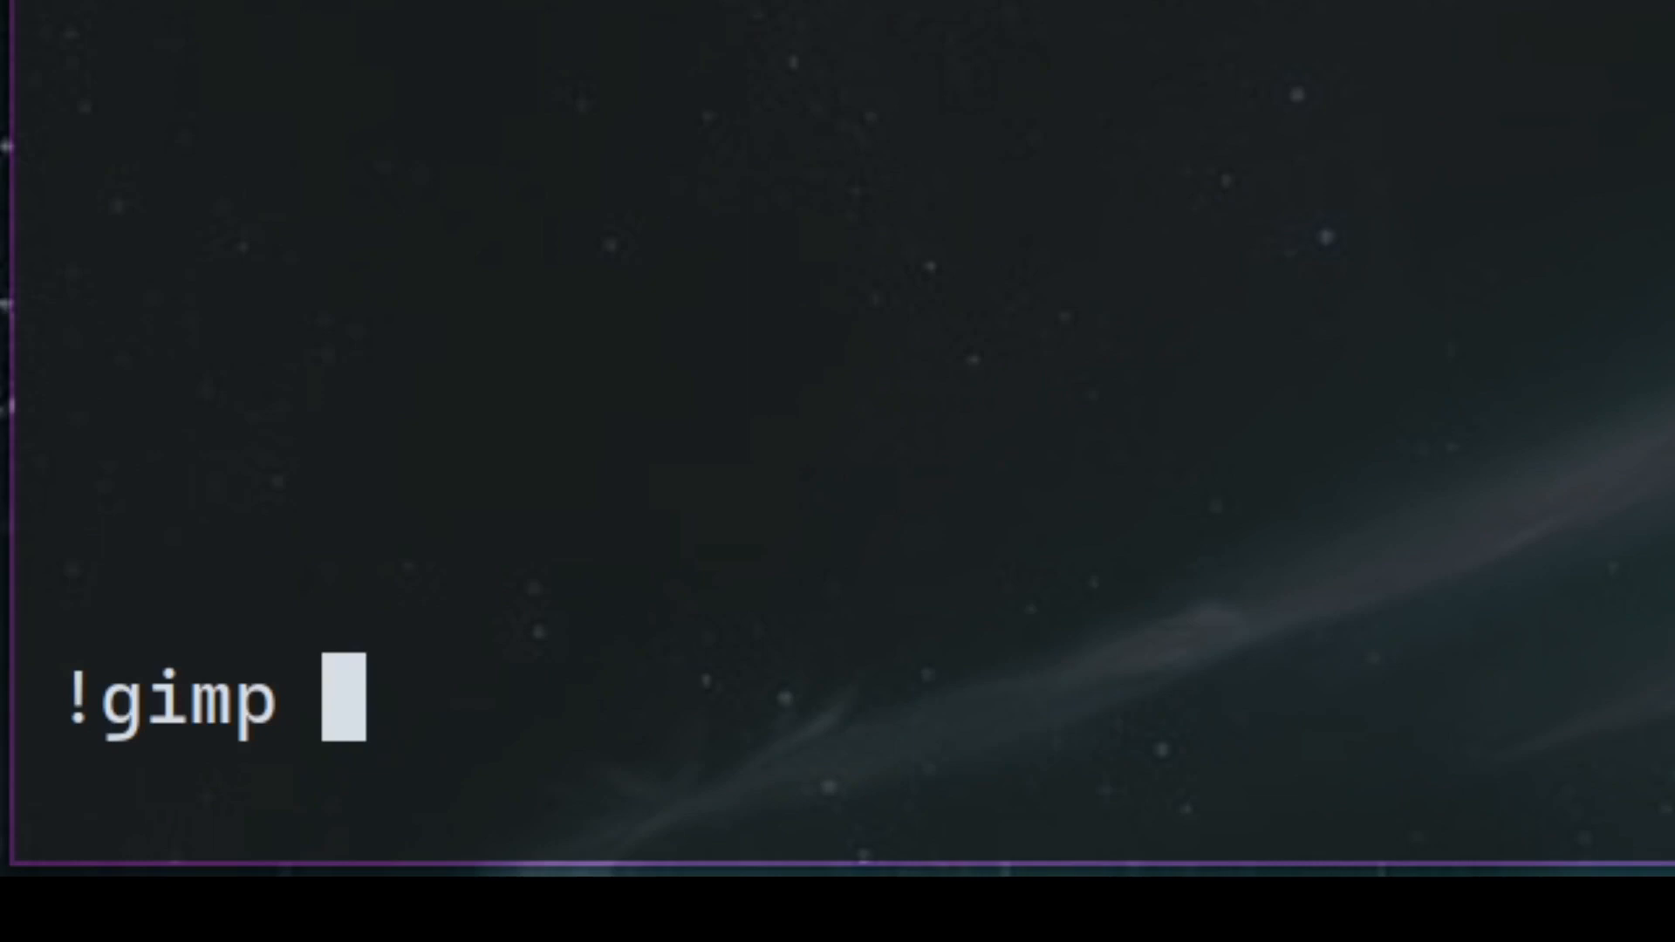
pyautogui.write('"')
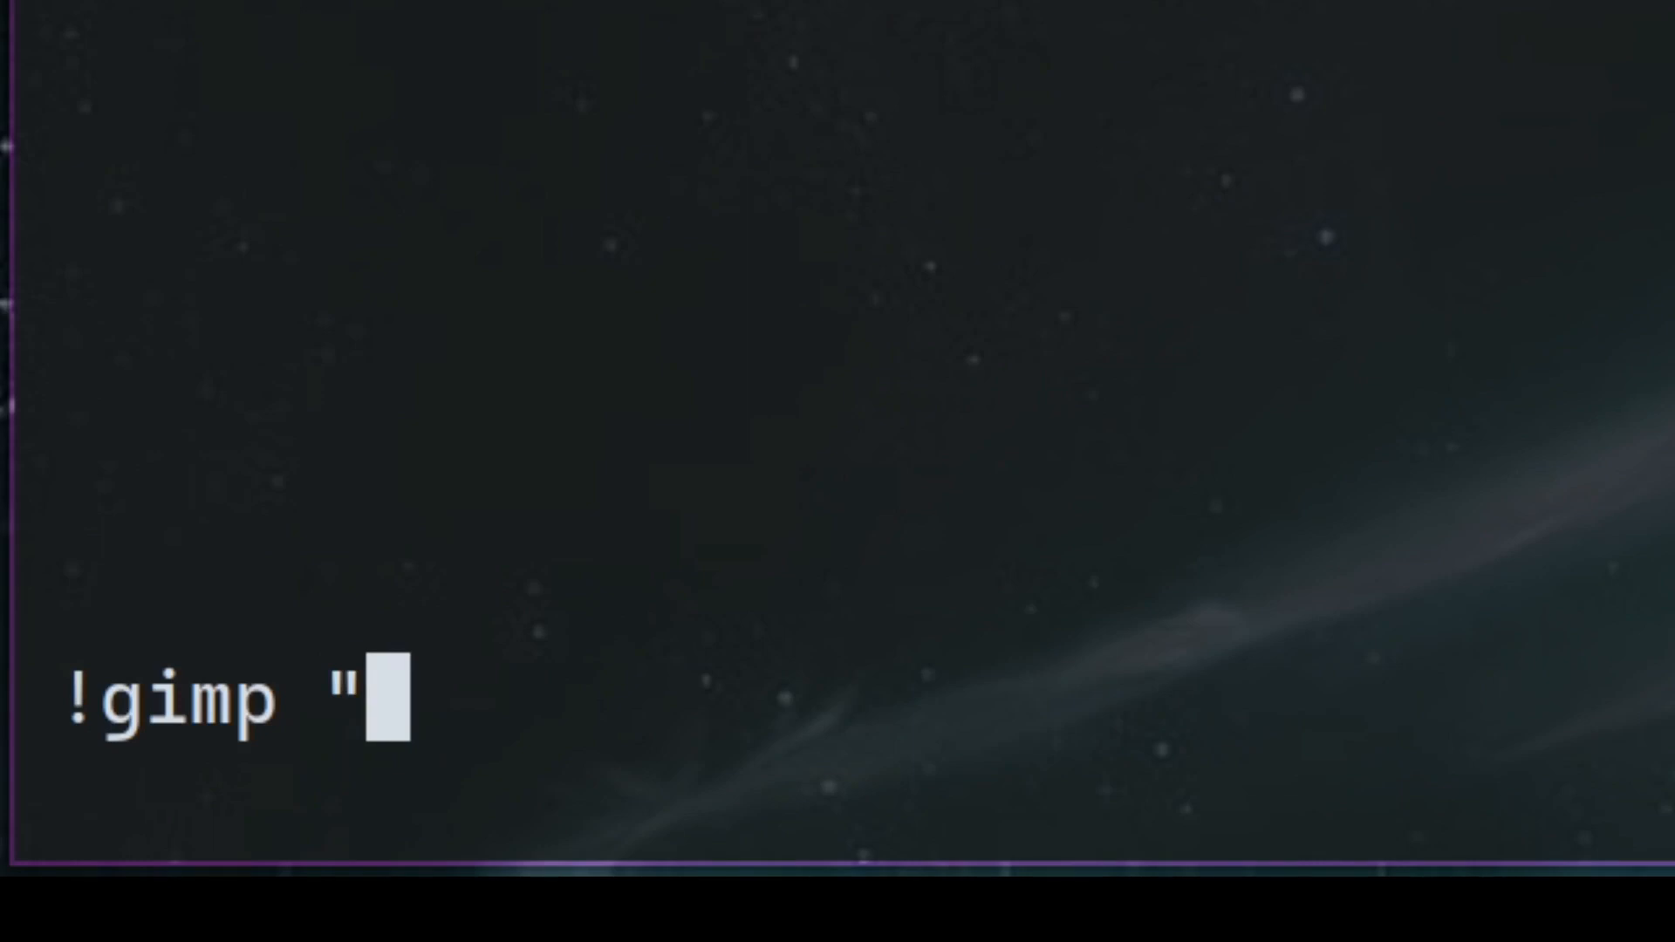
pyautogui.write('$f"')
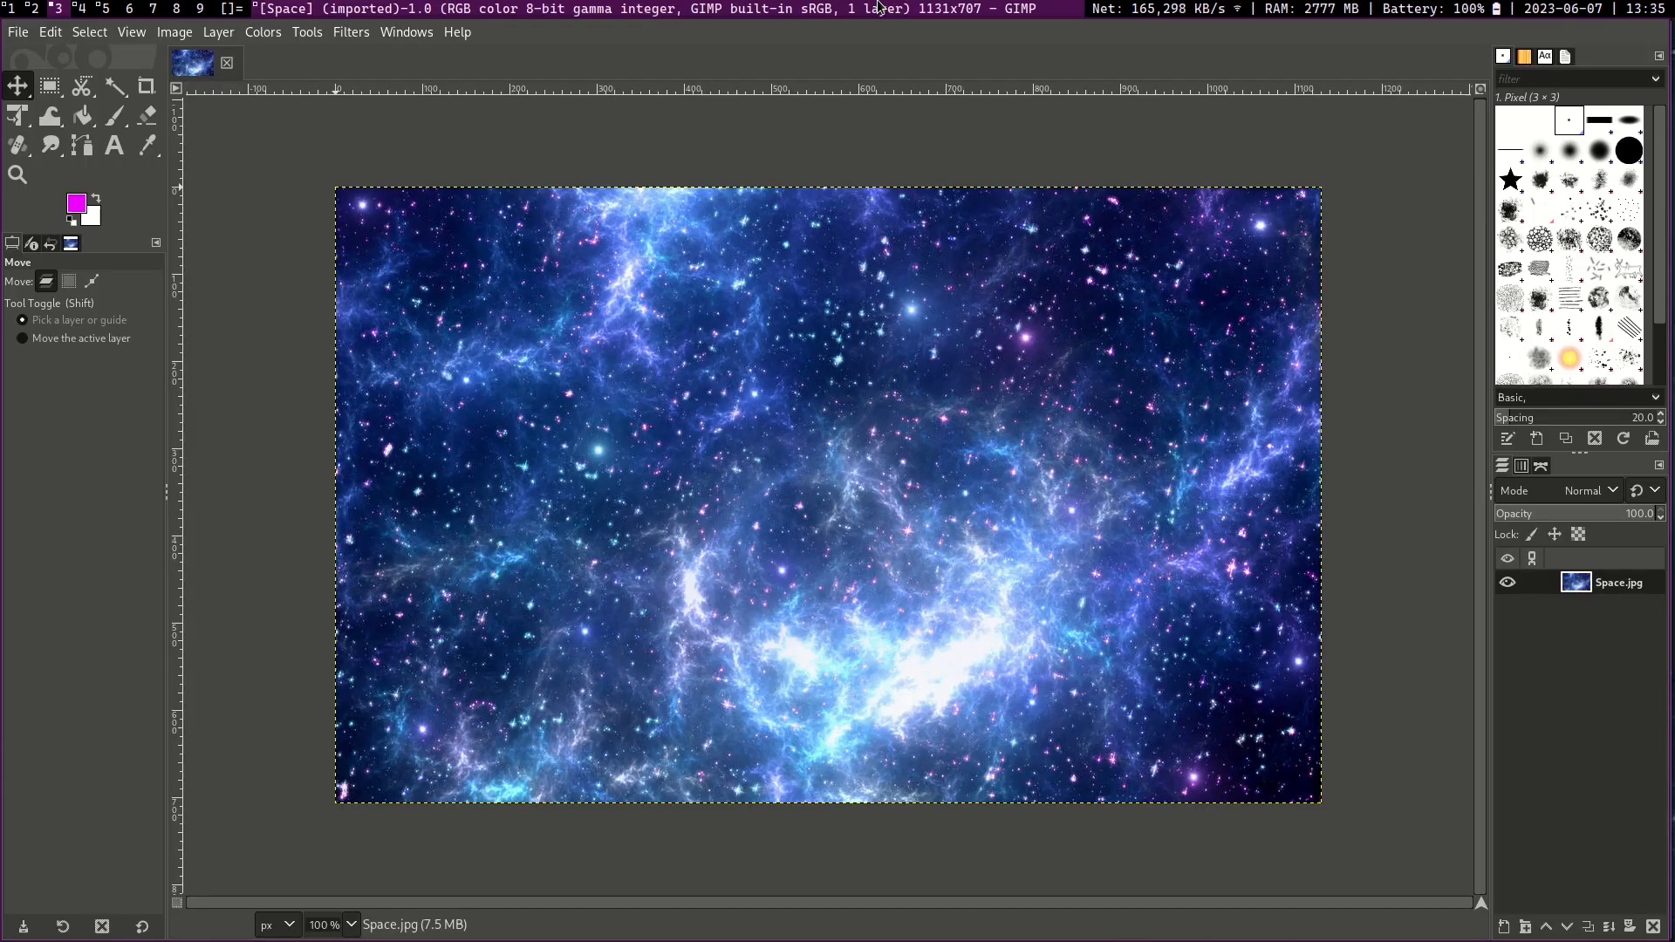
# Step: Quit GIMP from its File menu, returning to lf
pyautogui.click(16, 33)
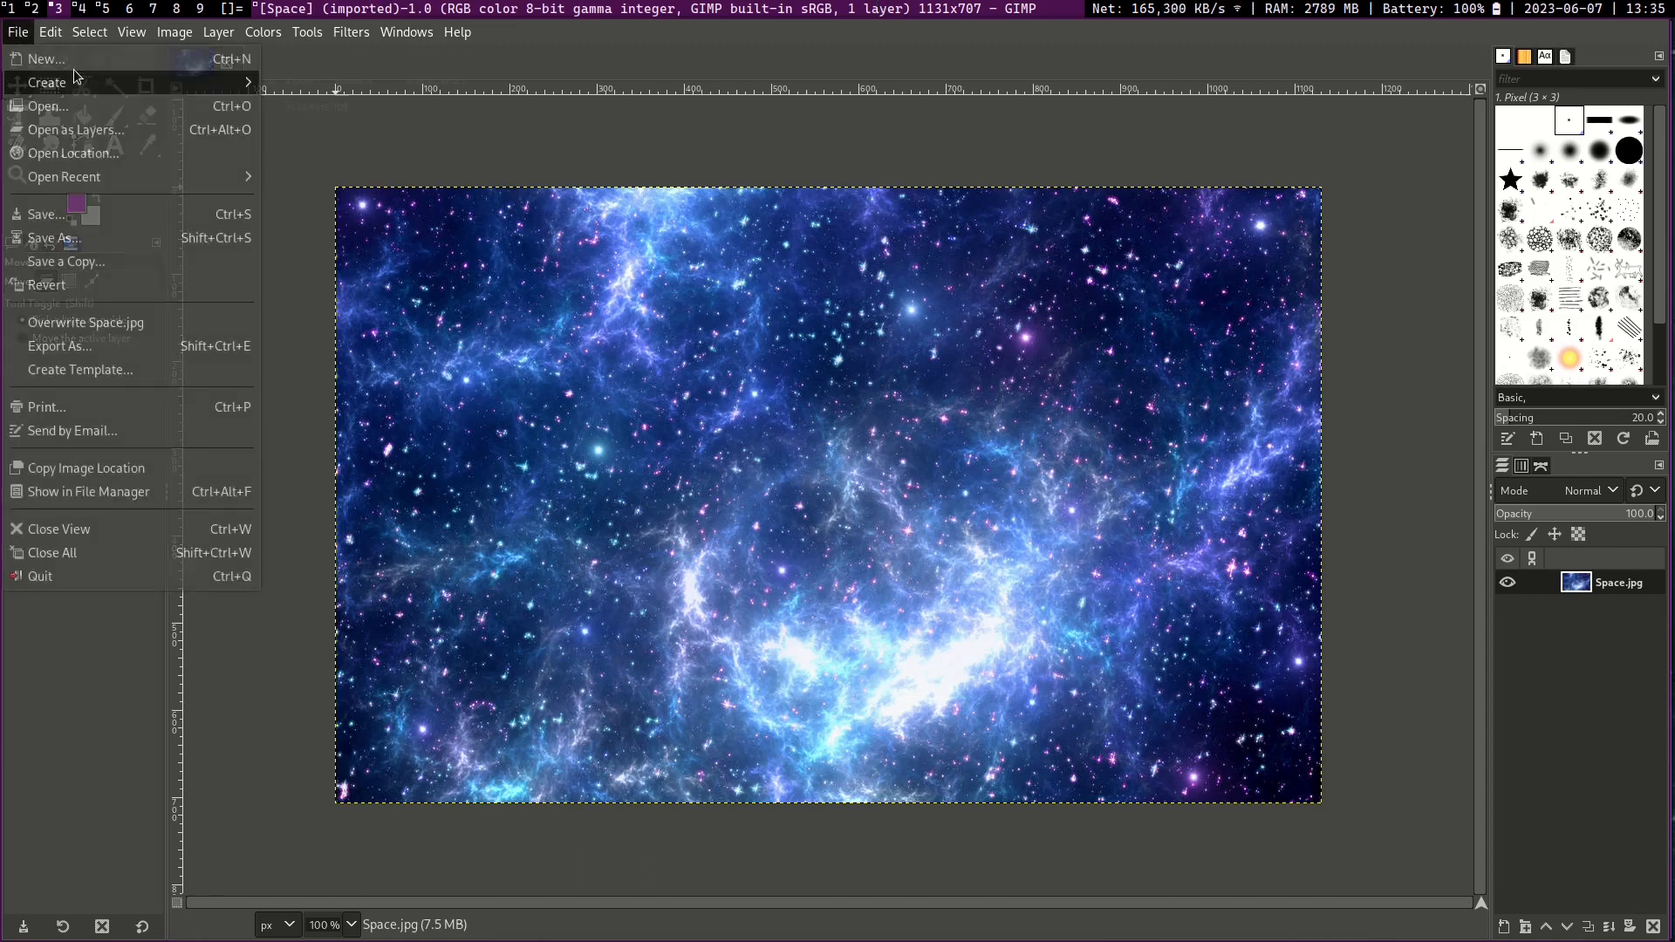
pyautogui.click(48, 106)
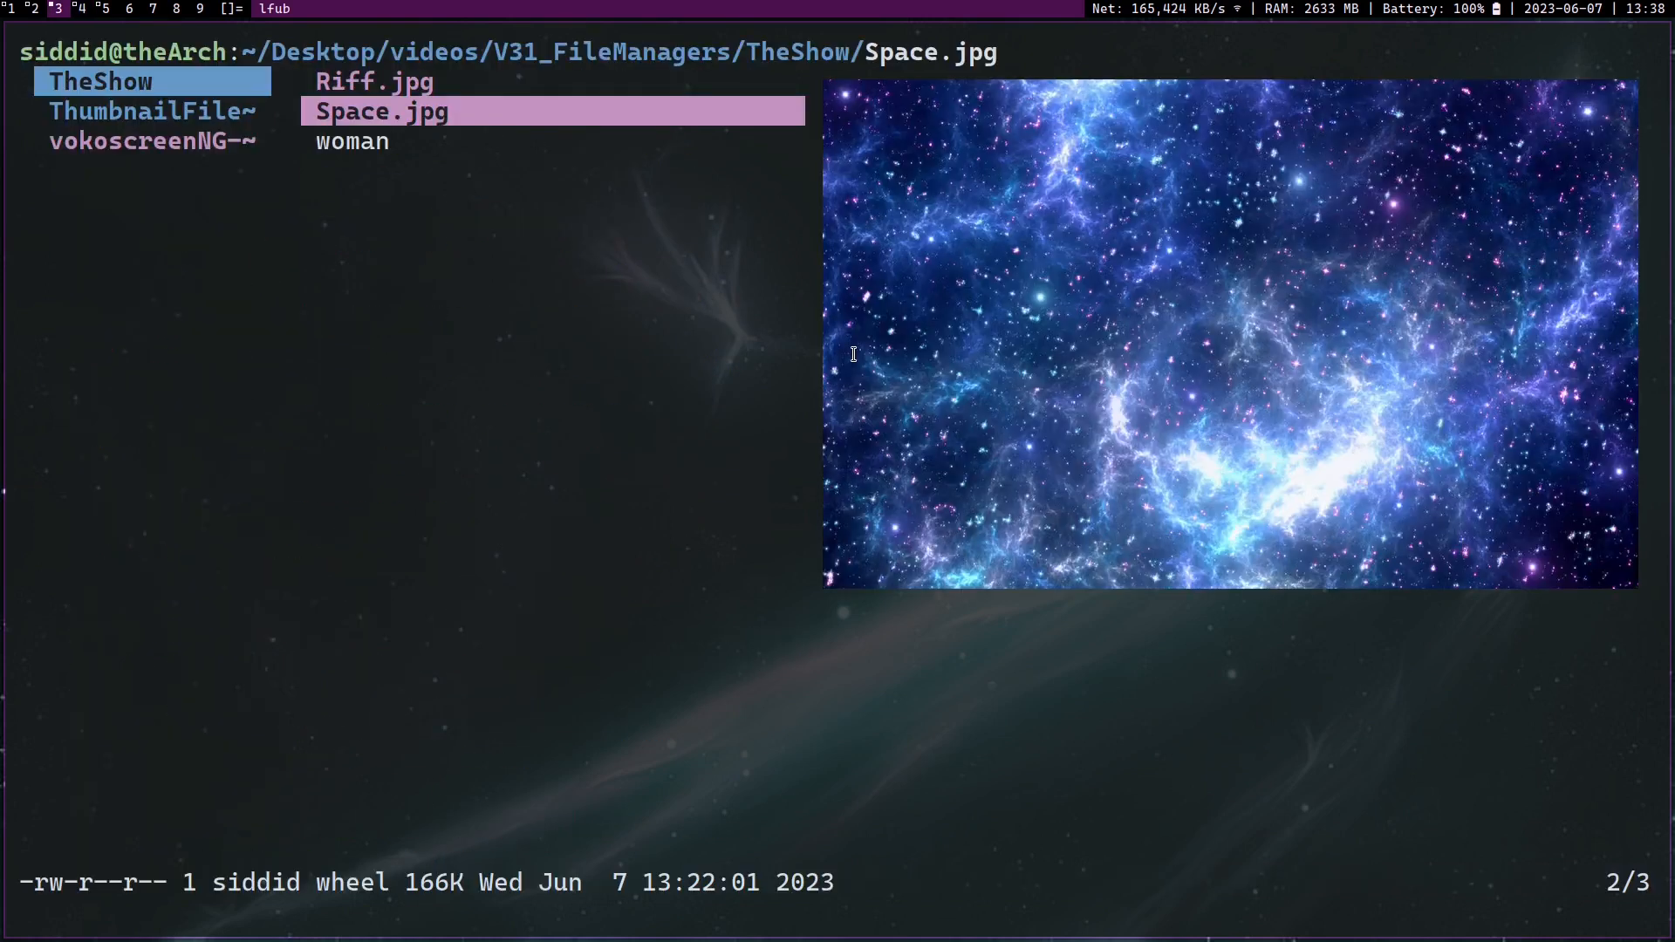
pyautogui.moveTo(448, 127)
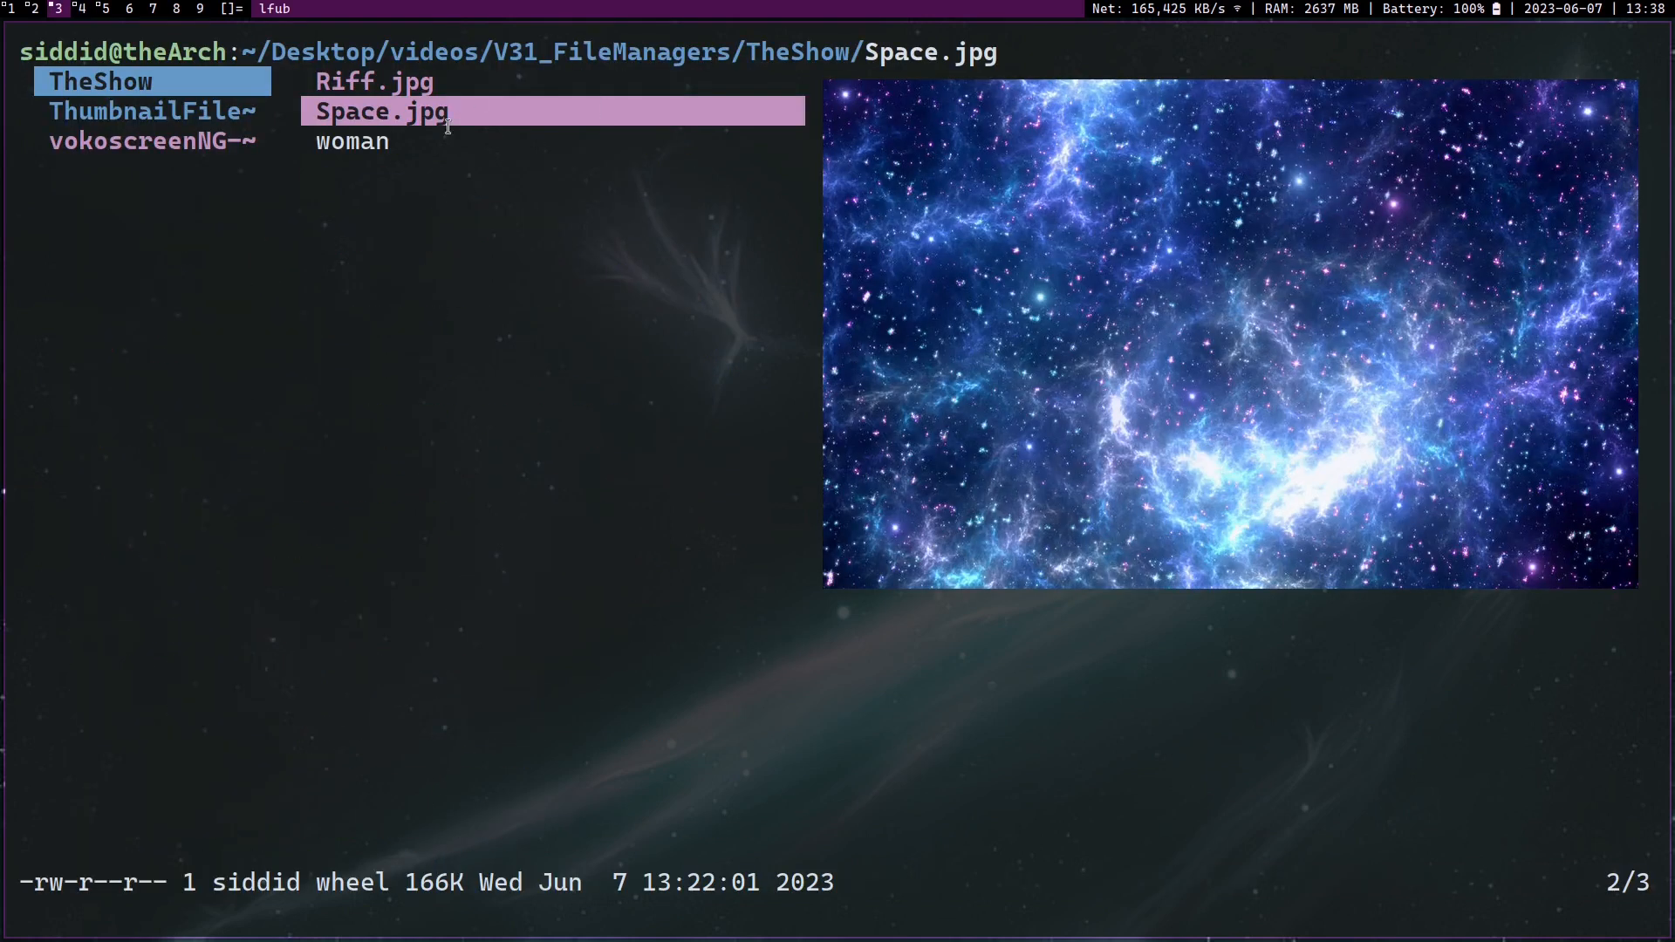